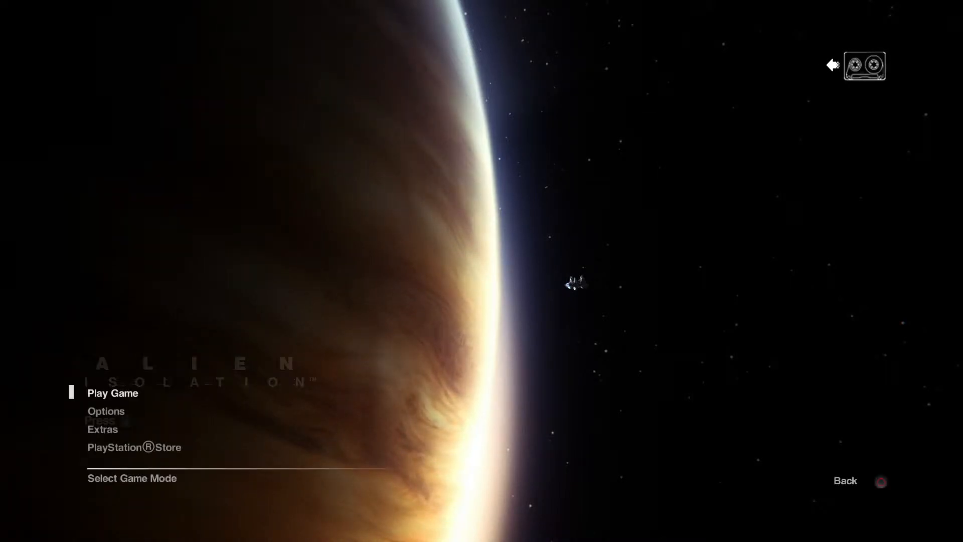
Browse Game settings: Invert Y Axis, Head Tracking and Noise Detection, then leave.
key(down)
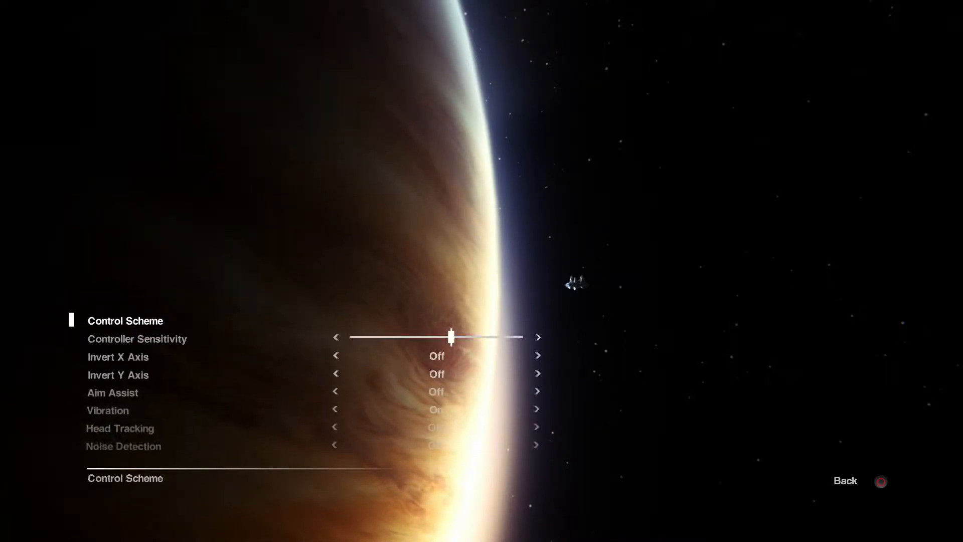
key(down)
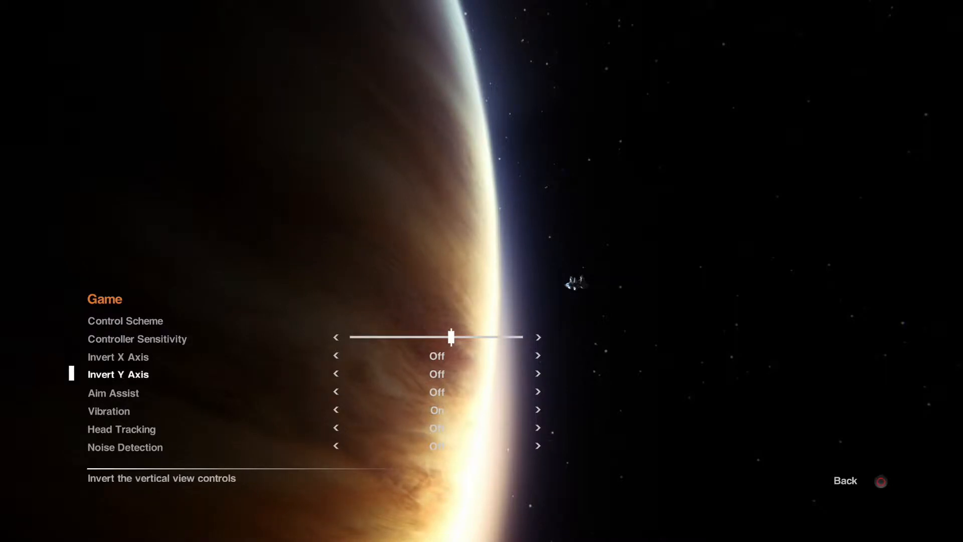
key(down)
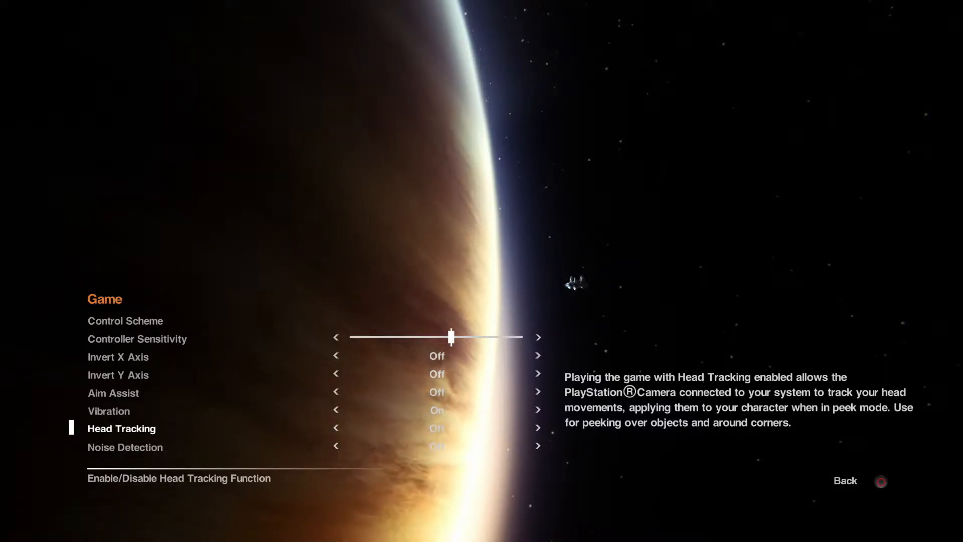
key(down)
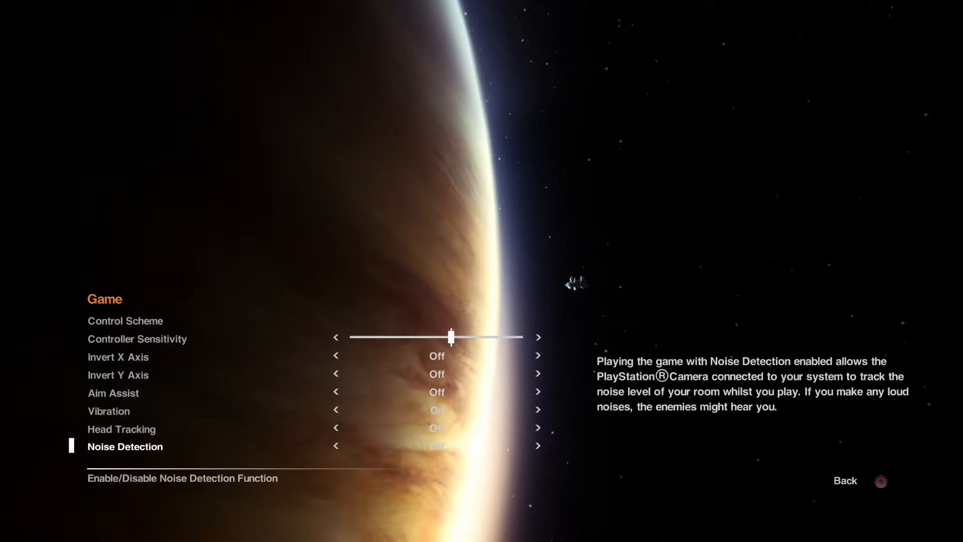
key(up)
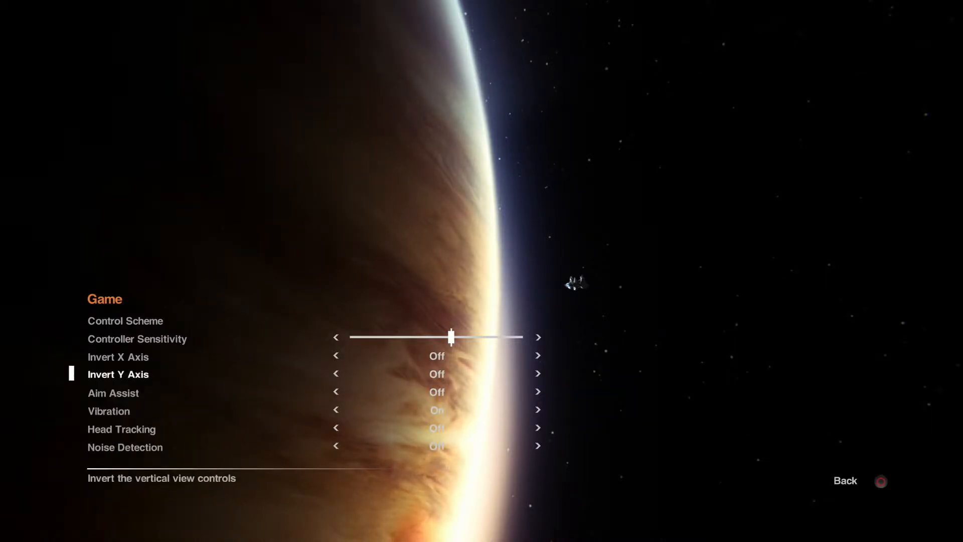
click(126, 320)
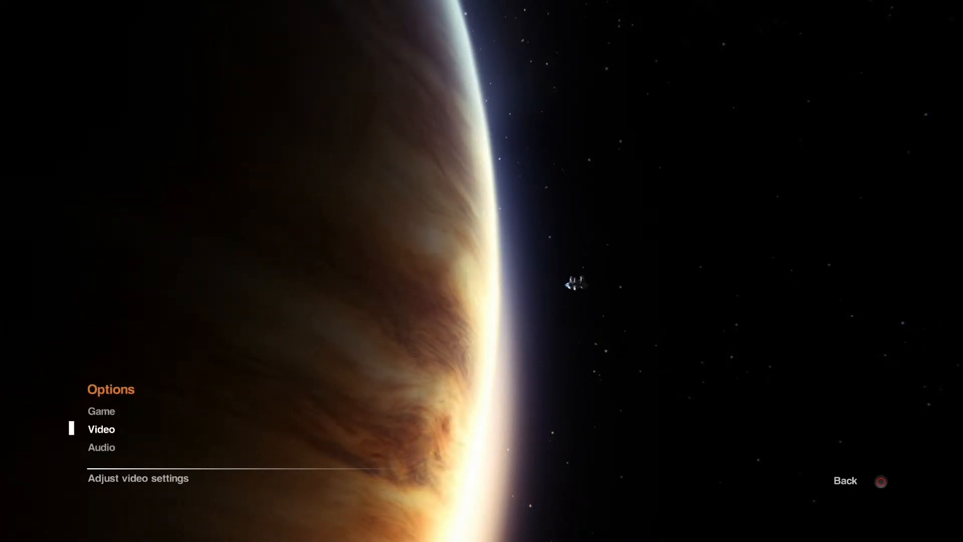
Open the Audio settings page with sound effects and music volume sliders.
click(101, 447)
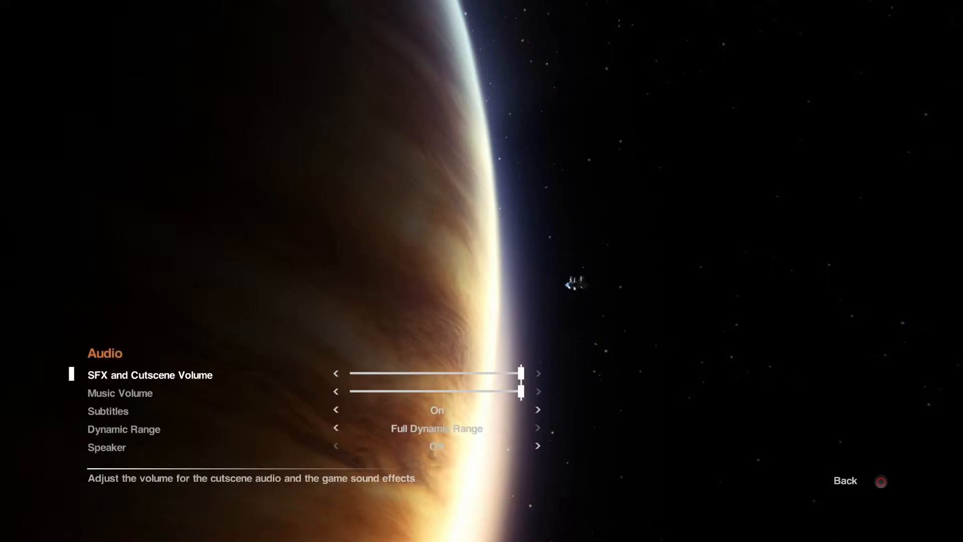
Move down through the Audio list to Subtitles.
key(Down)
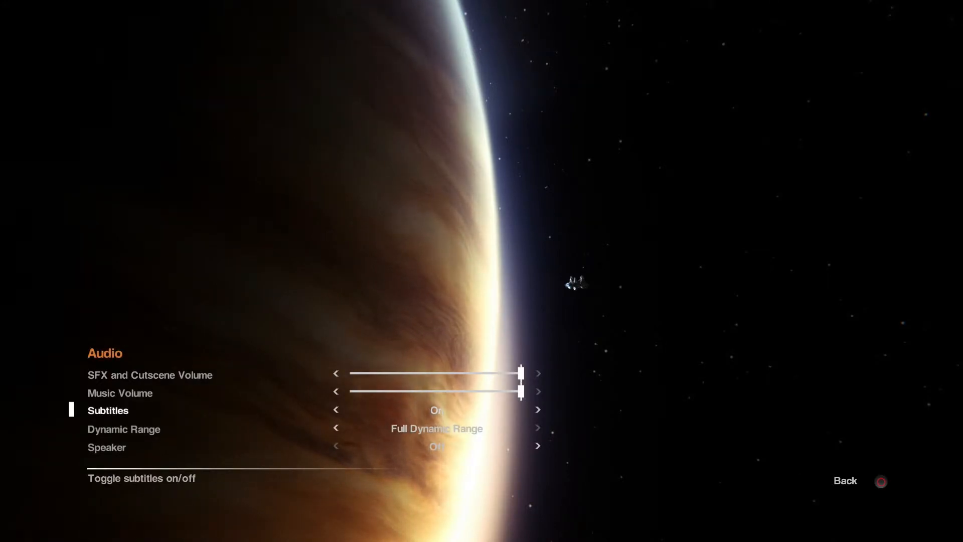
key(down)
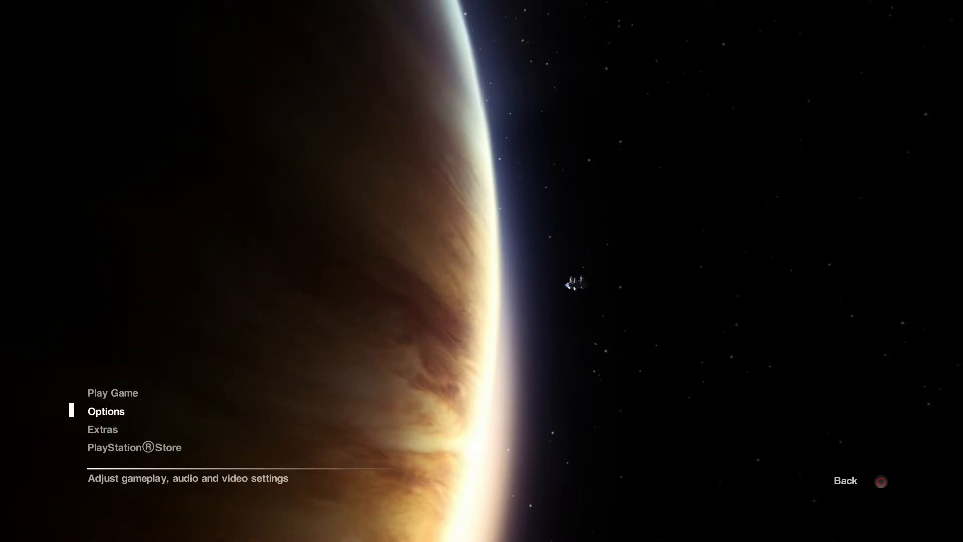
Open Play Game, preview Crew Expendable's Hard and Medium difficulties, then go back.
key(Up)
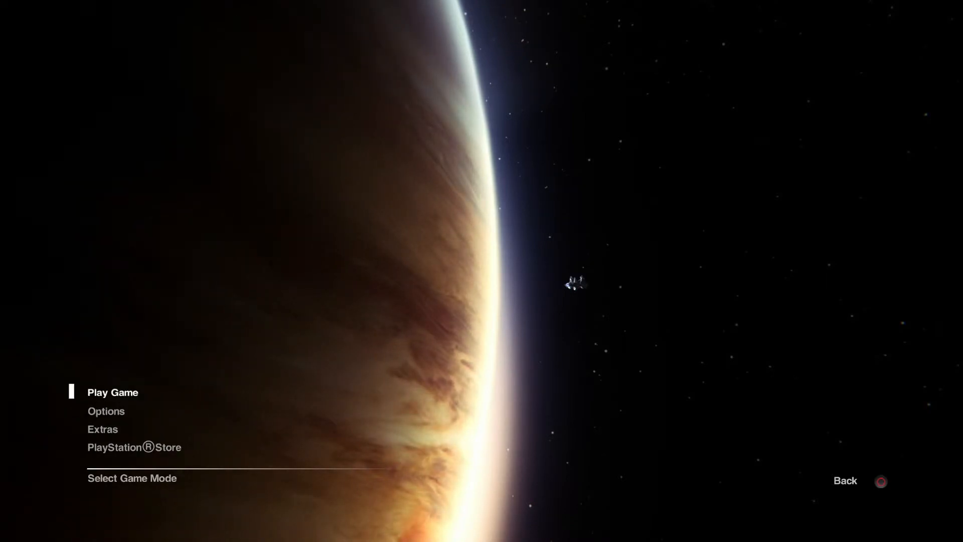
click(112, 391)
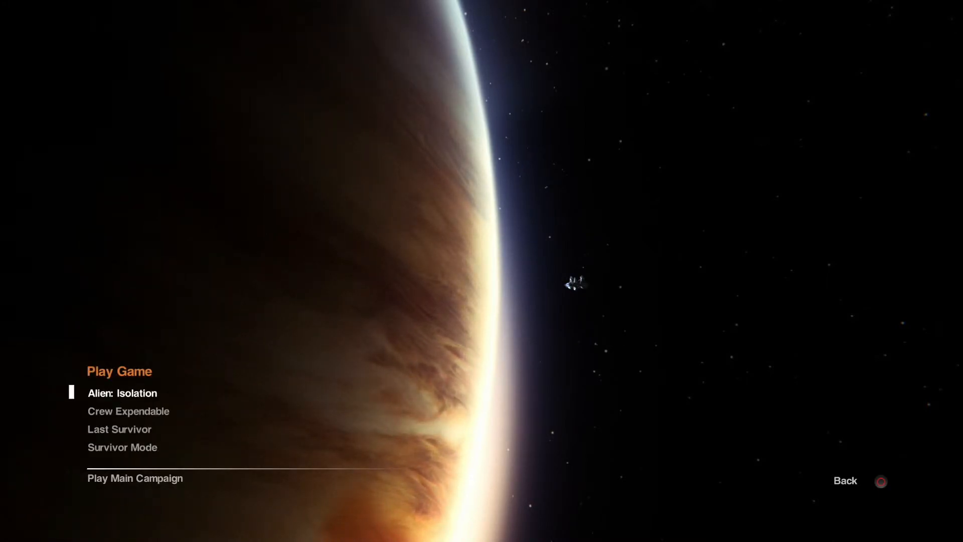
key(Down)
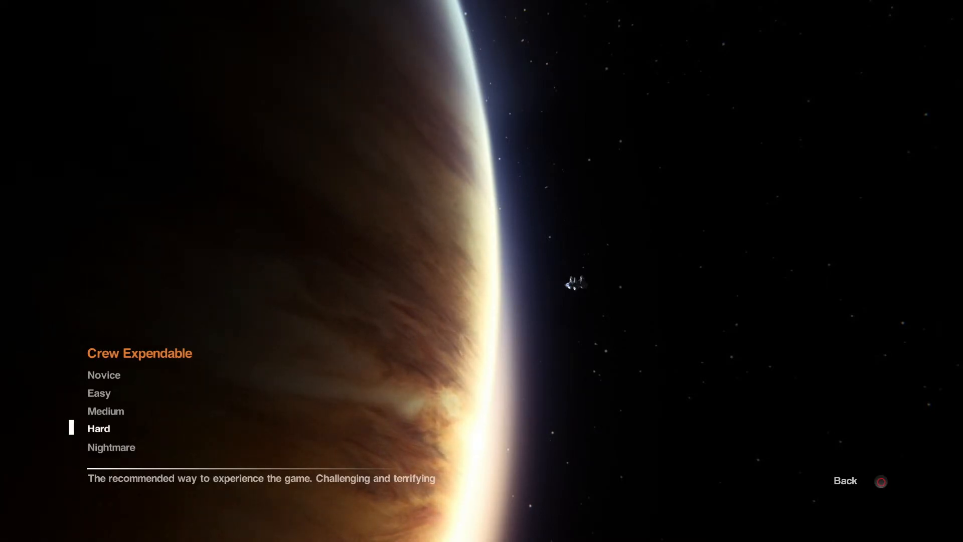
key(up)
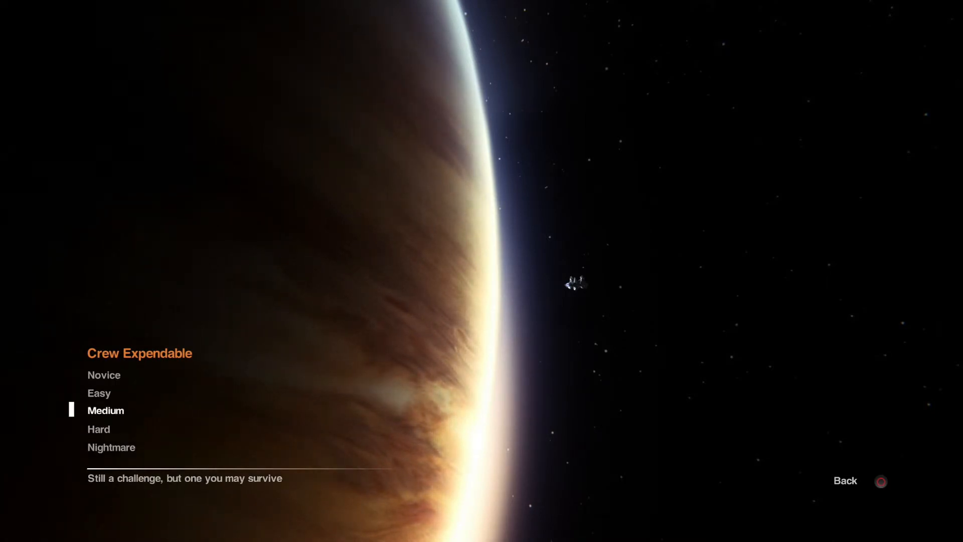
click(845, 481)
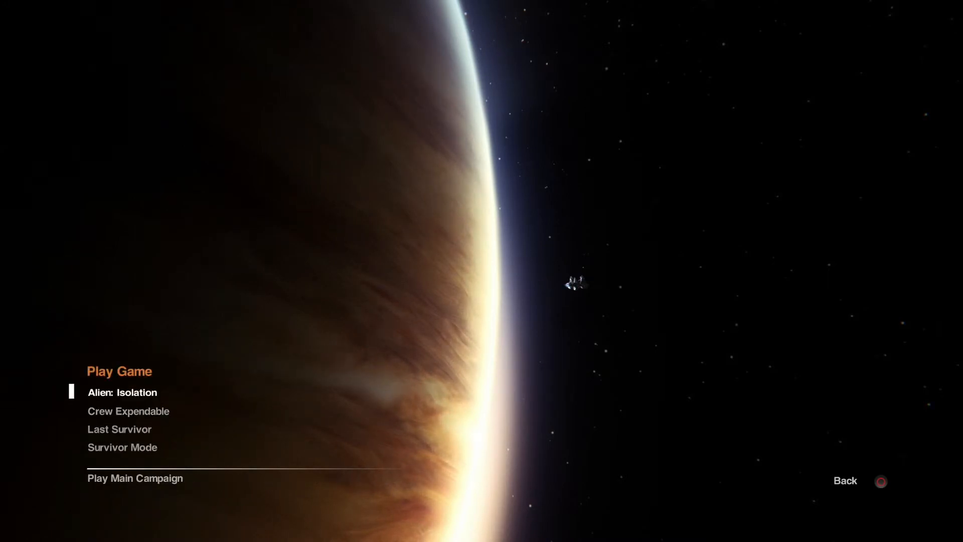
Highlight Crew Expendable and open its Novice-to-Nightmare difficulty selection.
key(Down)
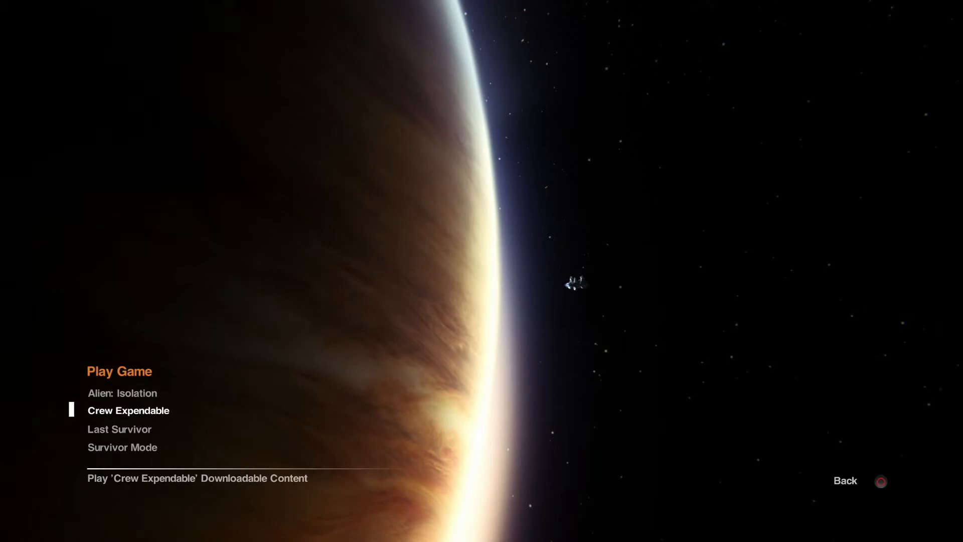
key(up)
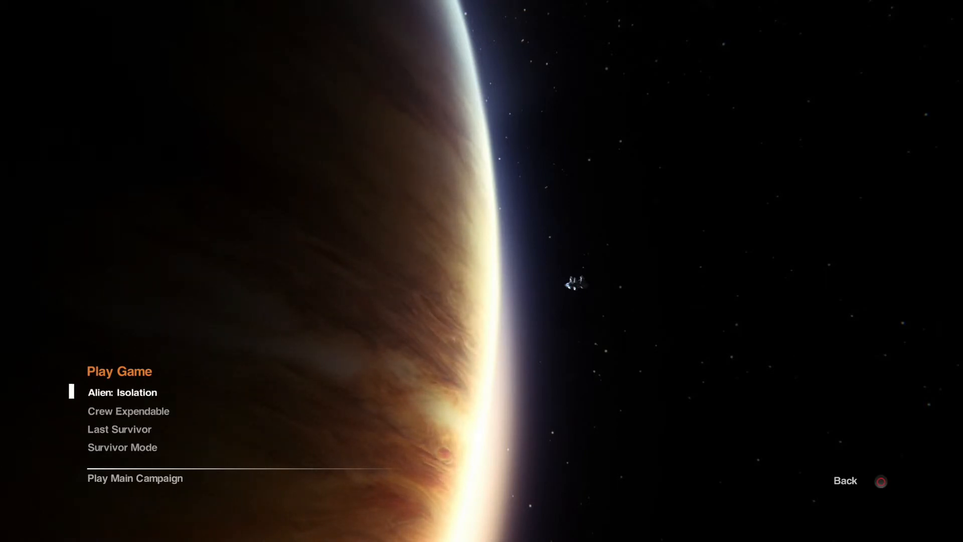
key(Down)
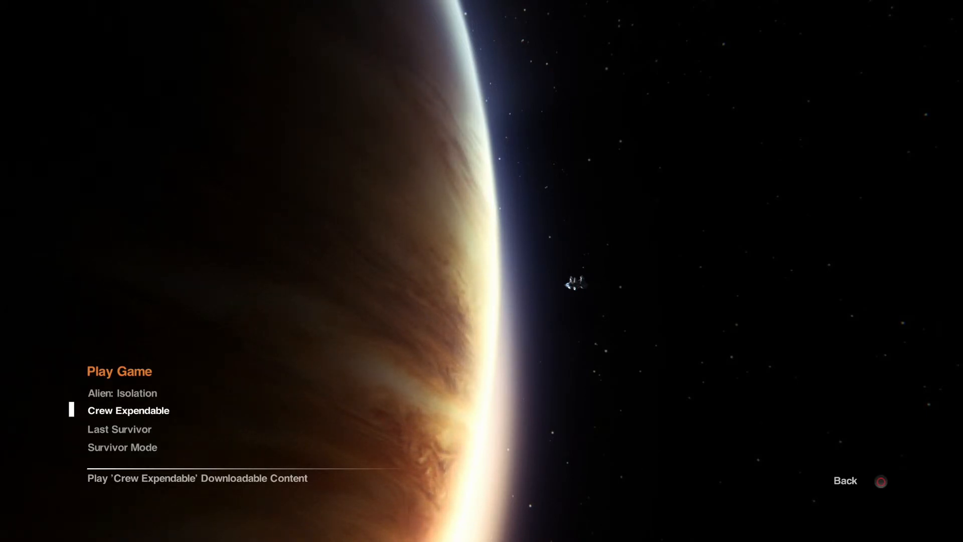
click(128, 411)
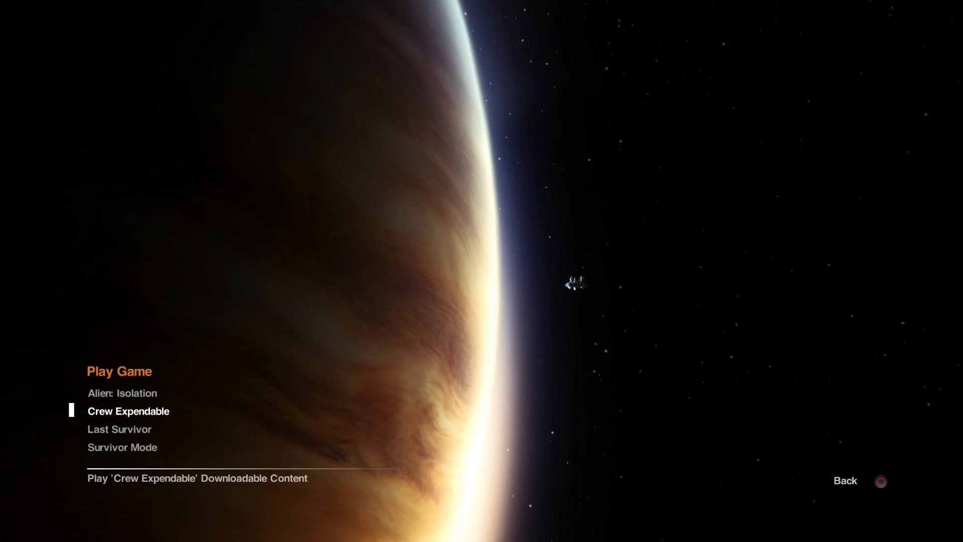
click(128, 410)
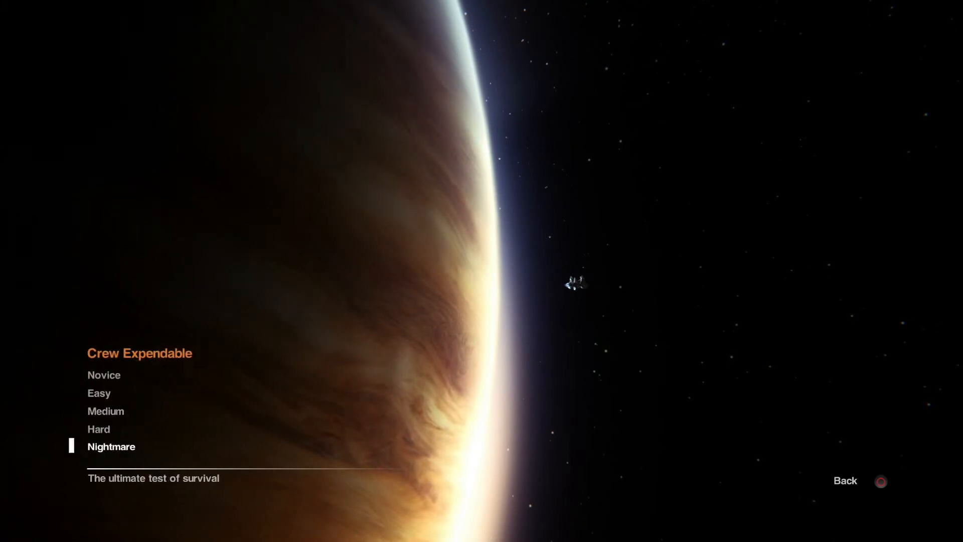